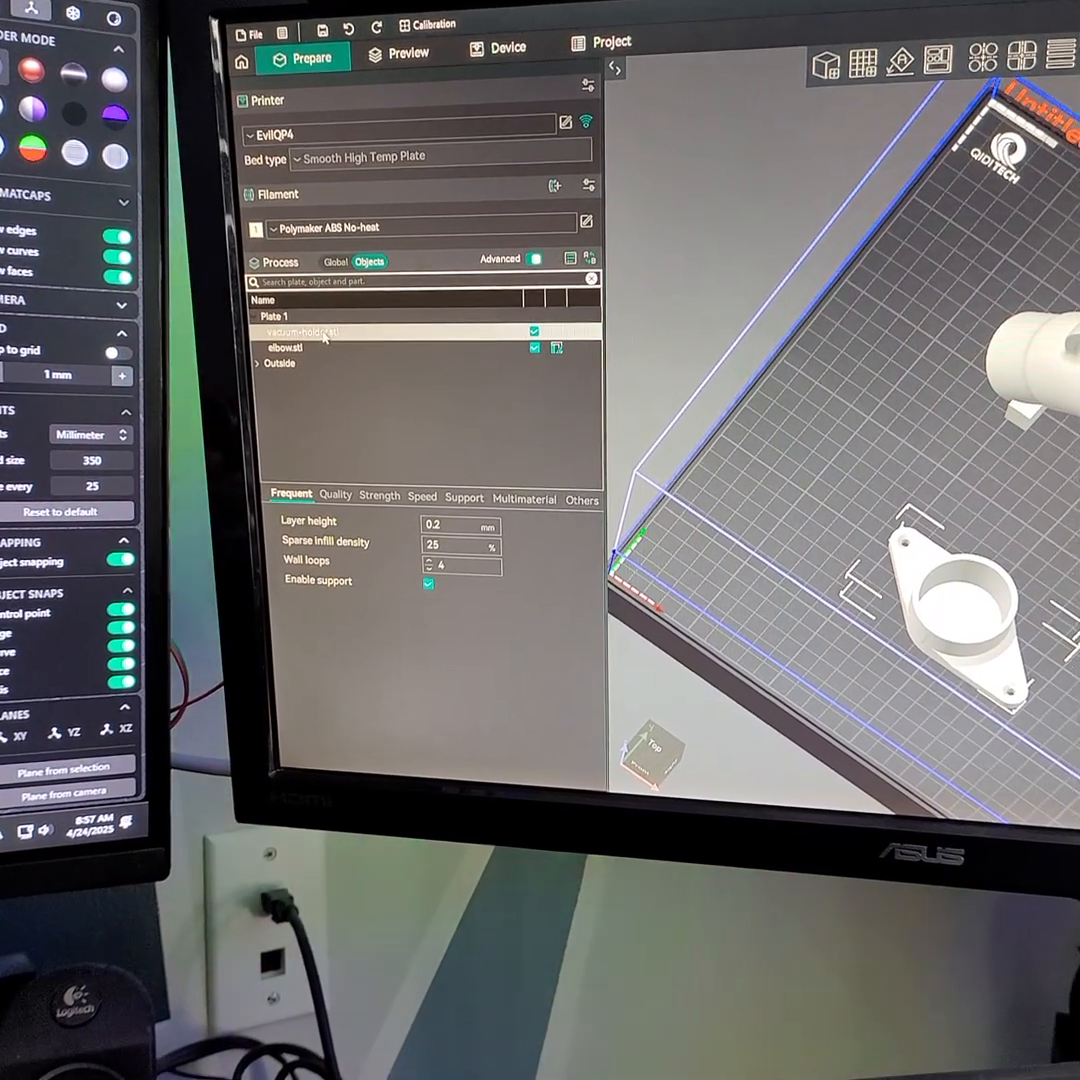
- Select elbow.stl in the Plate 1 Objects list
{"action": "left_click", "coordinate": [290, 354]}
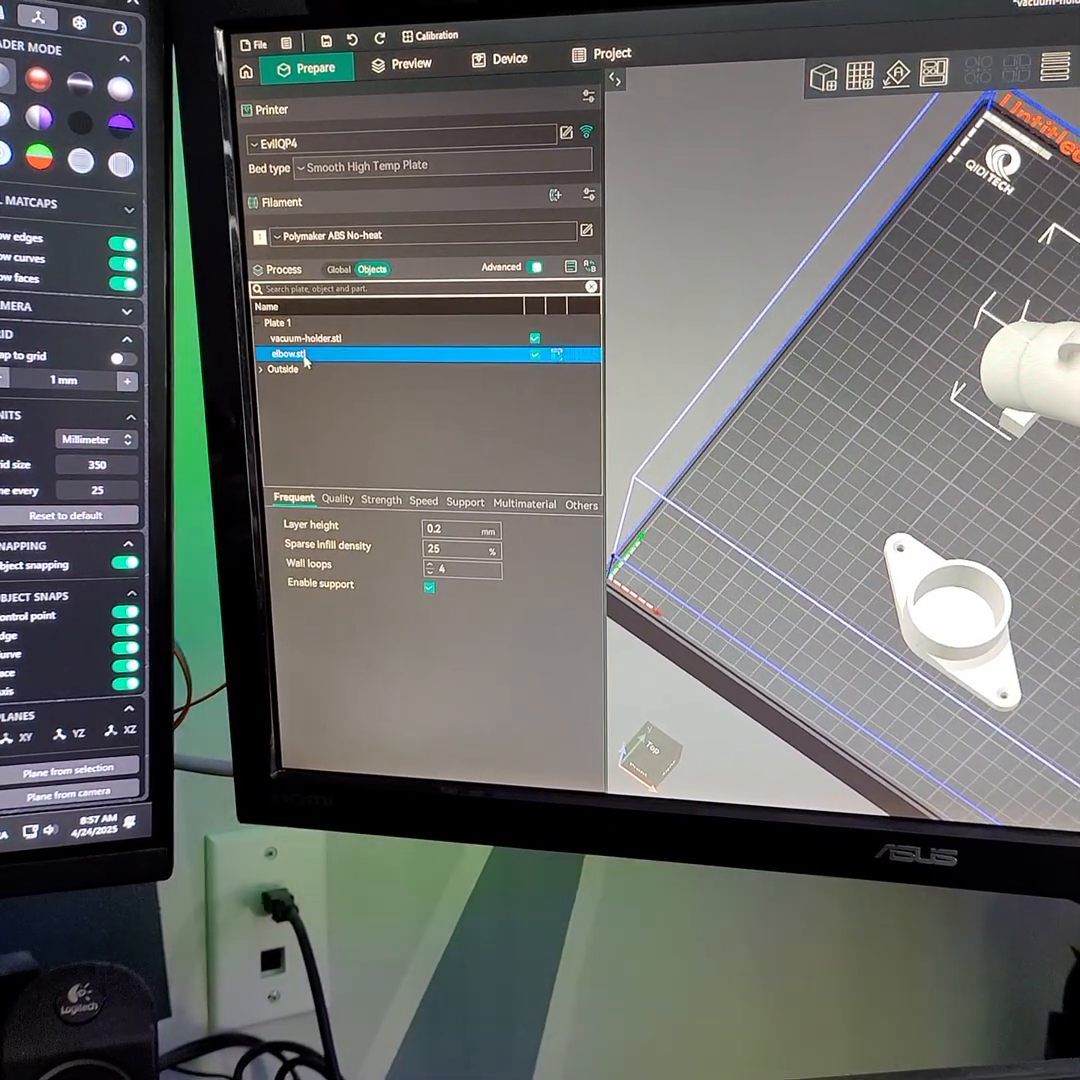